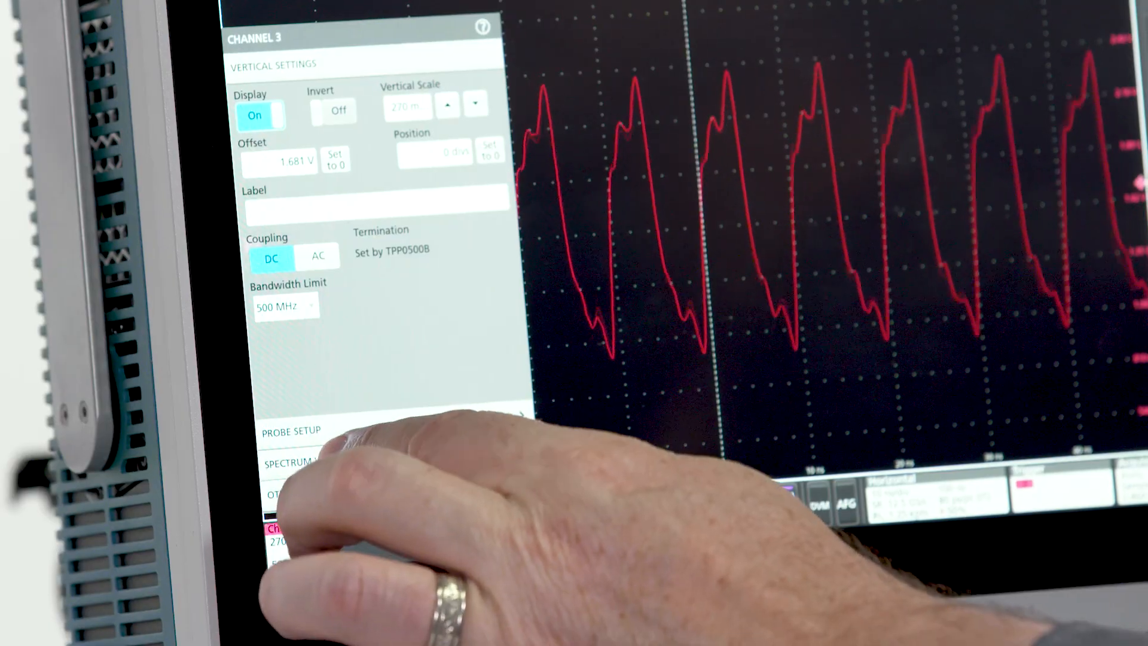
Step: Expand Channel 3's Spectrum View section, showing spectrum display off and Normal trace checked
{"action": "left_click", "coordinate": [293, 463]}
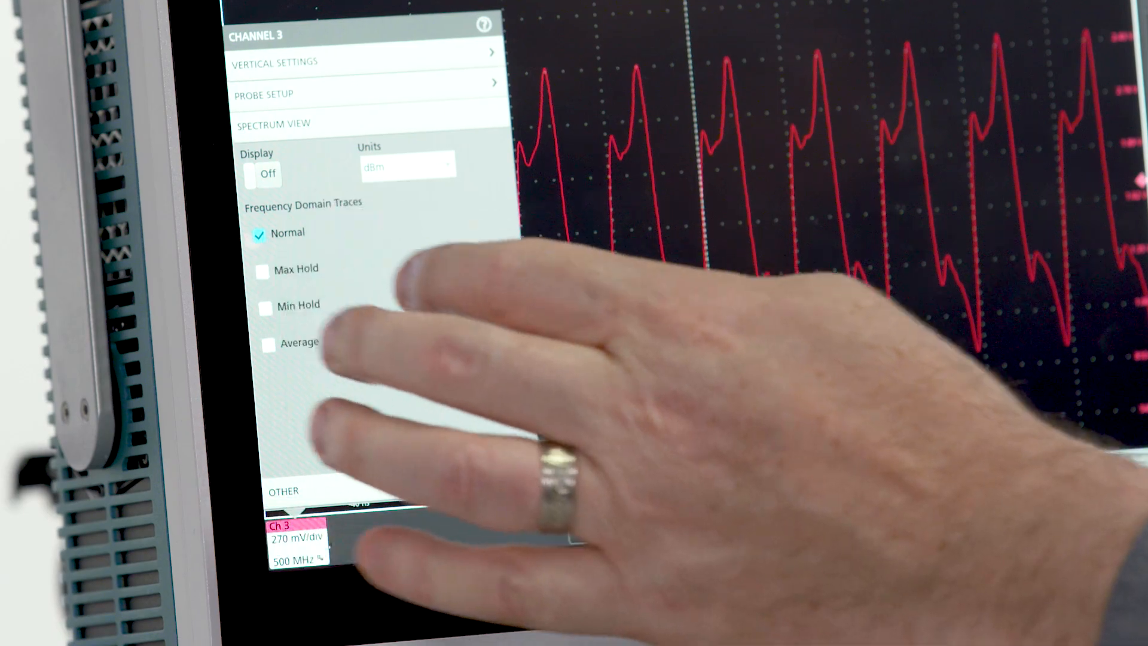